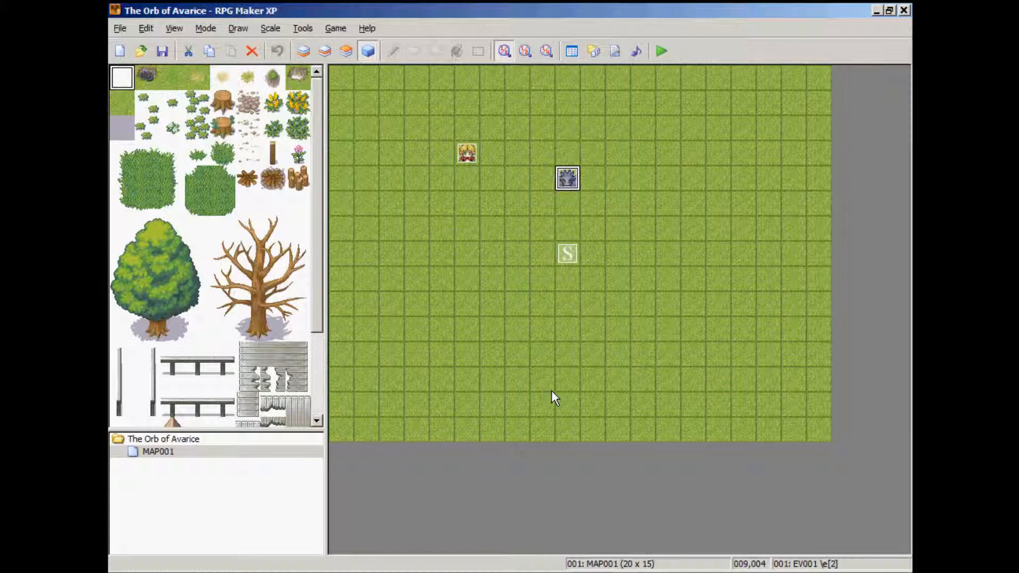
{"action": "mouse_move", "coordinate": [458, 342]}
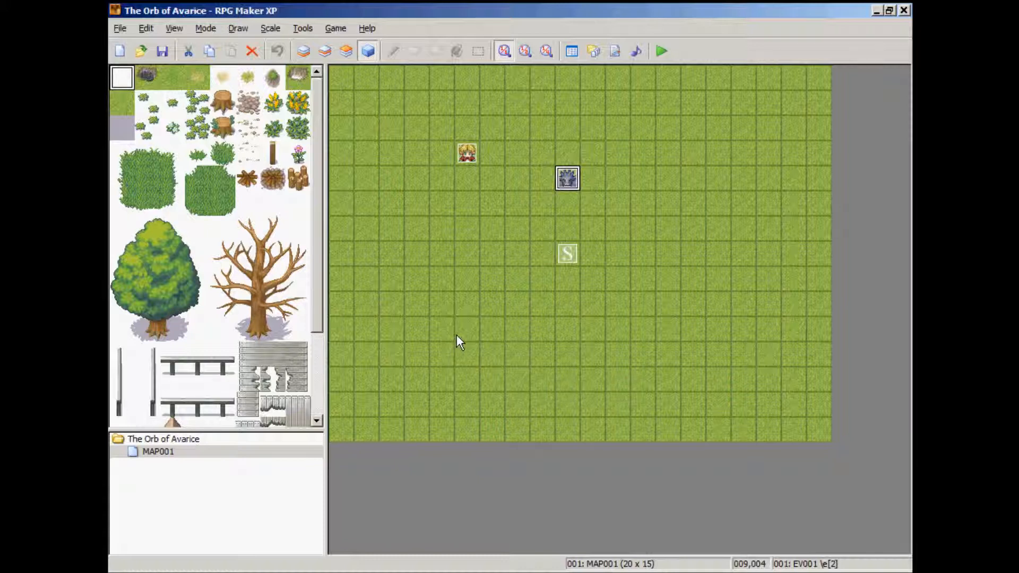
{"action": "mouse_move", "coordinate": [457, 345]}
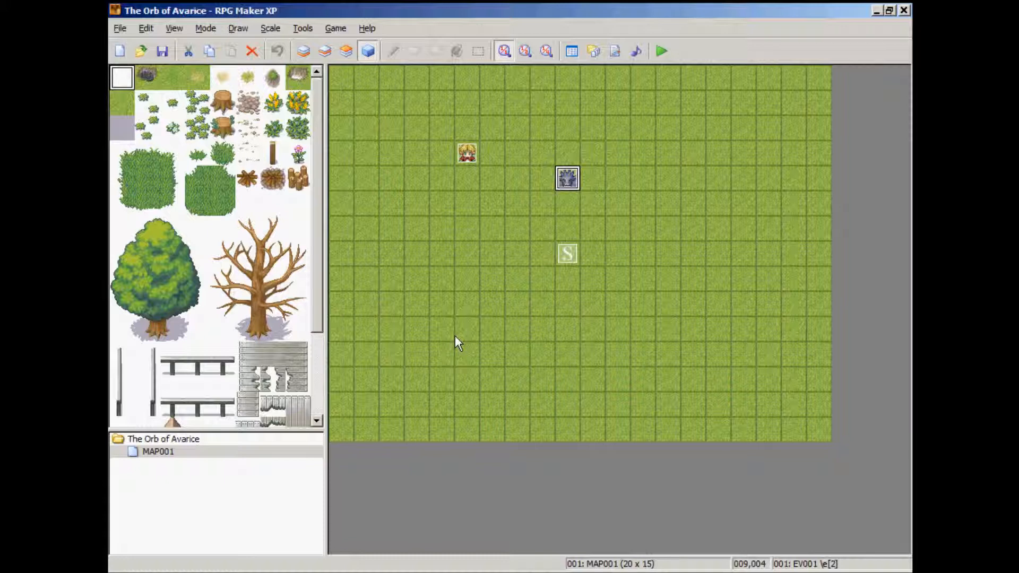
{"action": "mouse_move", "coordinate": [487, 412]}
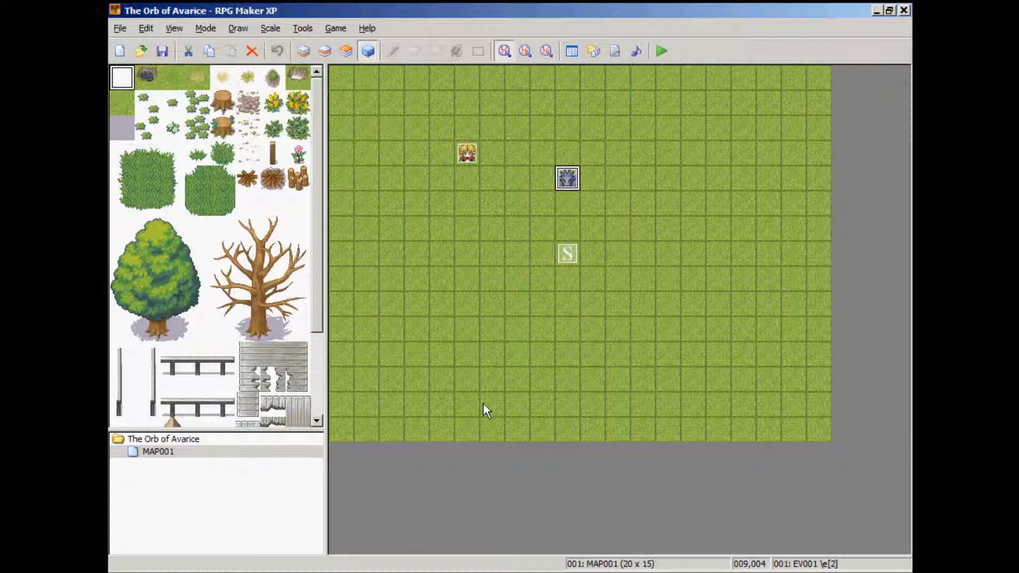
{"action": "mouse_move", "coordinate": [403, 366]}
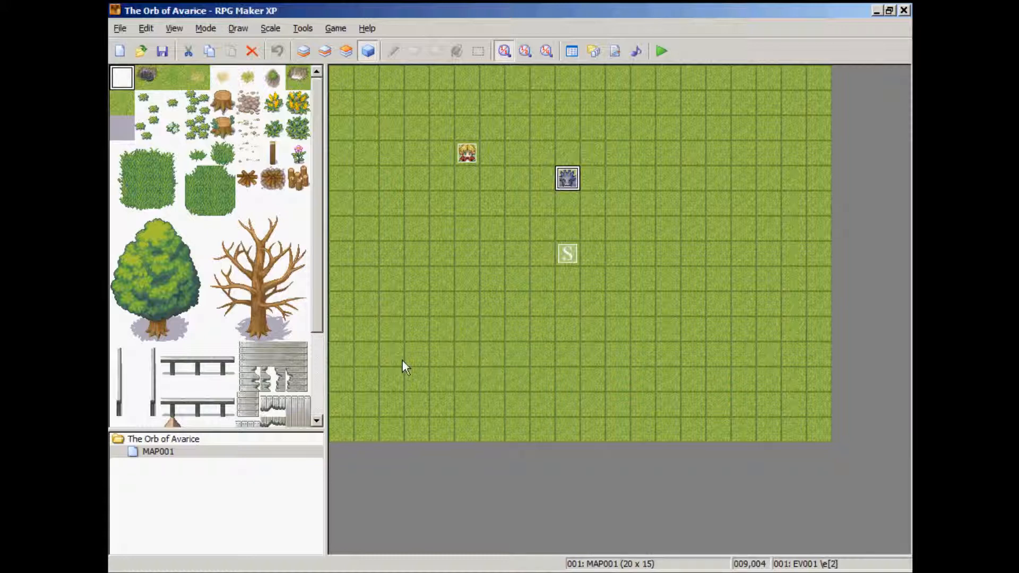
Step: In MAP001's Map Properties, change the tileset from Grassland to the castle tileset
{"action": "right_click", "coordinate": [157, 451]}
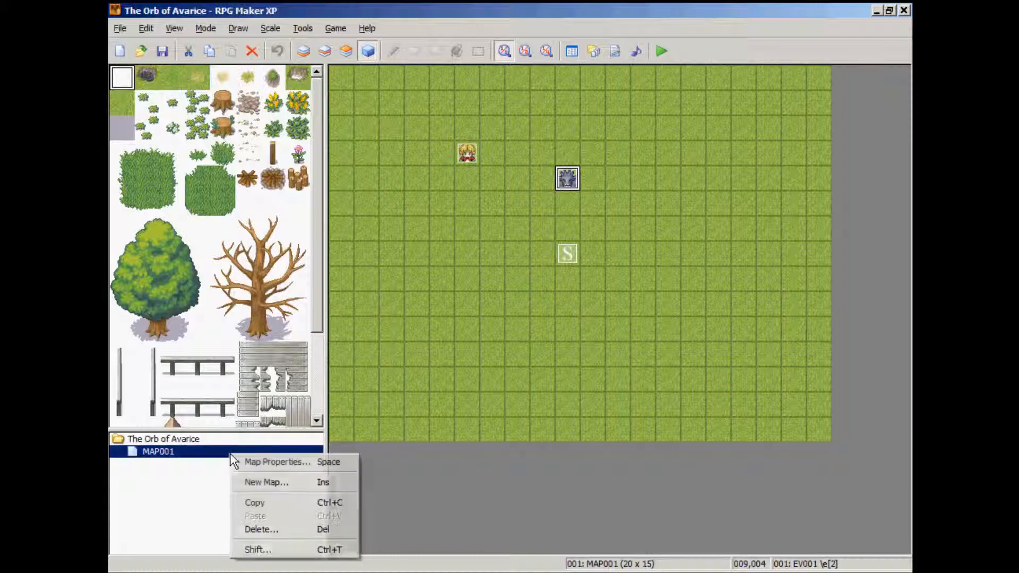
{"action": "left_click", "coordinate": [277, 461]}
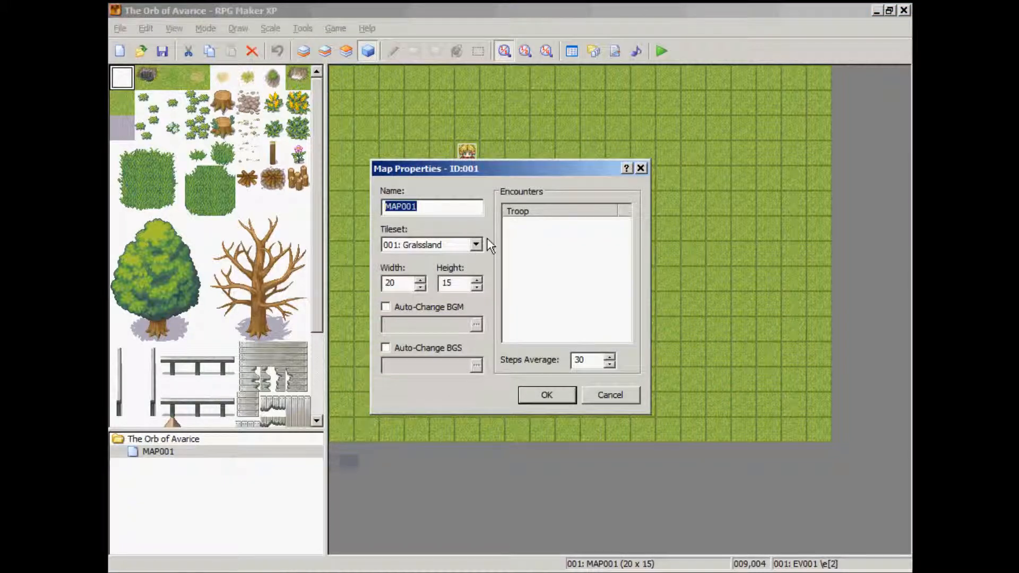
{"action": "left_click", "coordinate": [475, 244]}
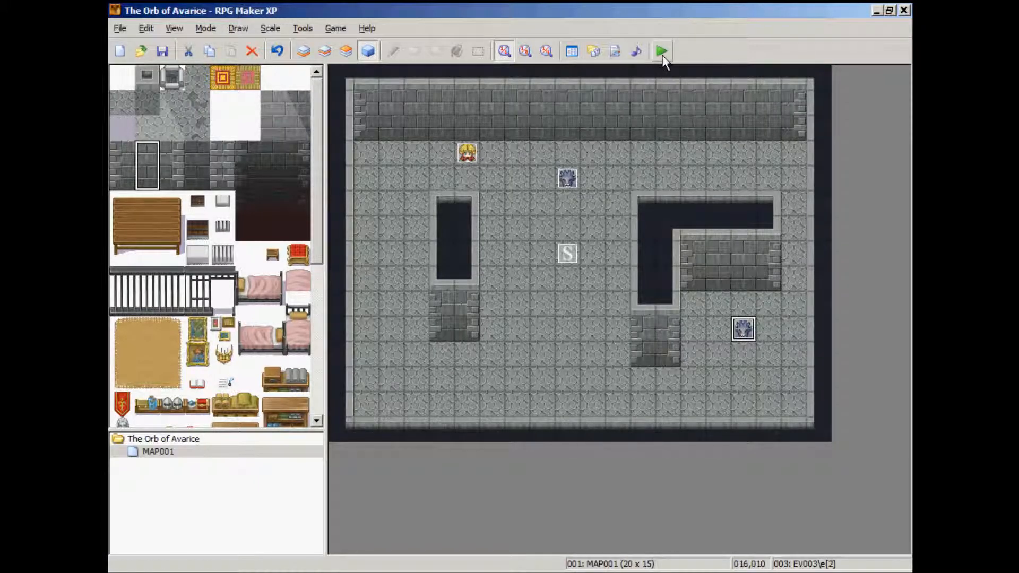
Step: Playtest MAP001 and bring up the Blizz-ABS manual's Wall Terrain Tags section
{"action": "left_click", "coordinate": [660, 51]}
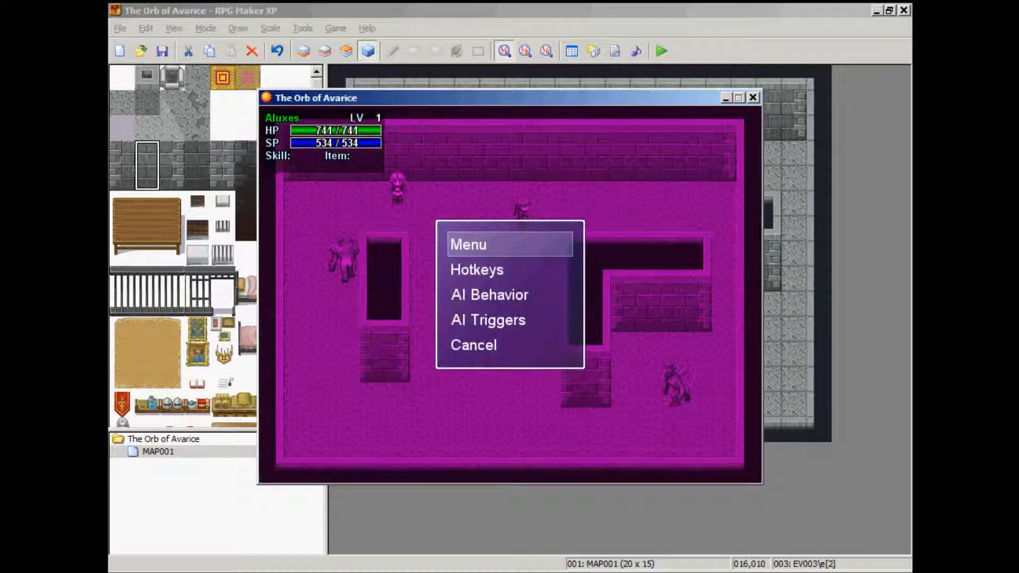
{"action": "left_click", "coordinate": [477, 269]}
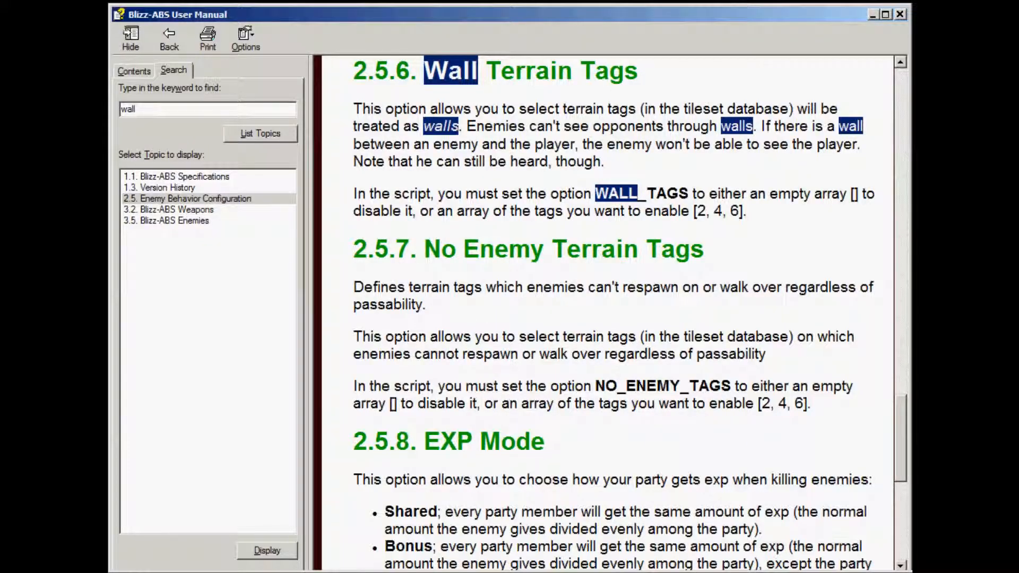
{"action": "mouse_move", "coordinate": [437, 278]}
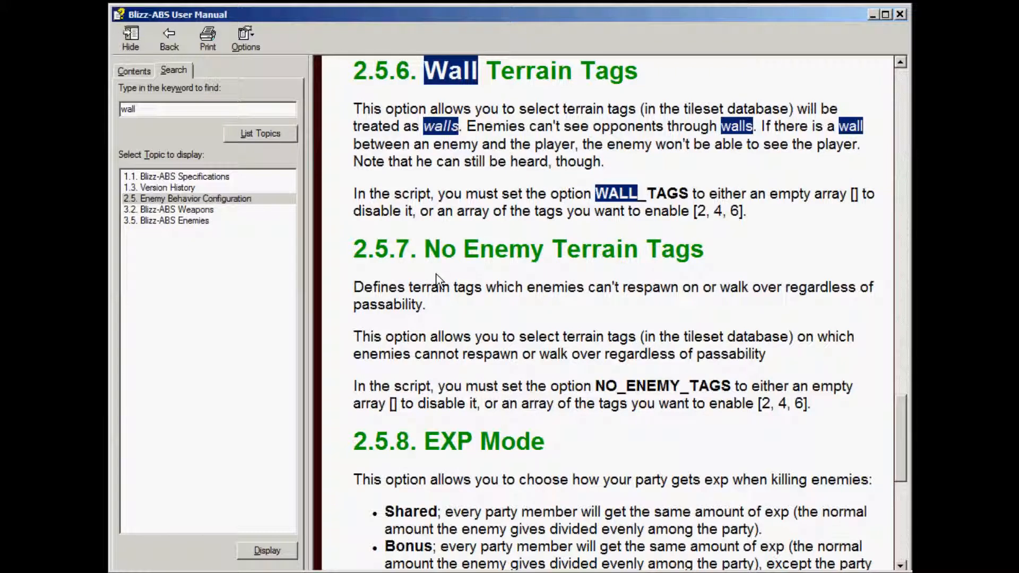
{"action": "mouse_move", "coordinate": [471, 101]}
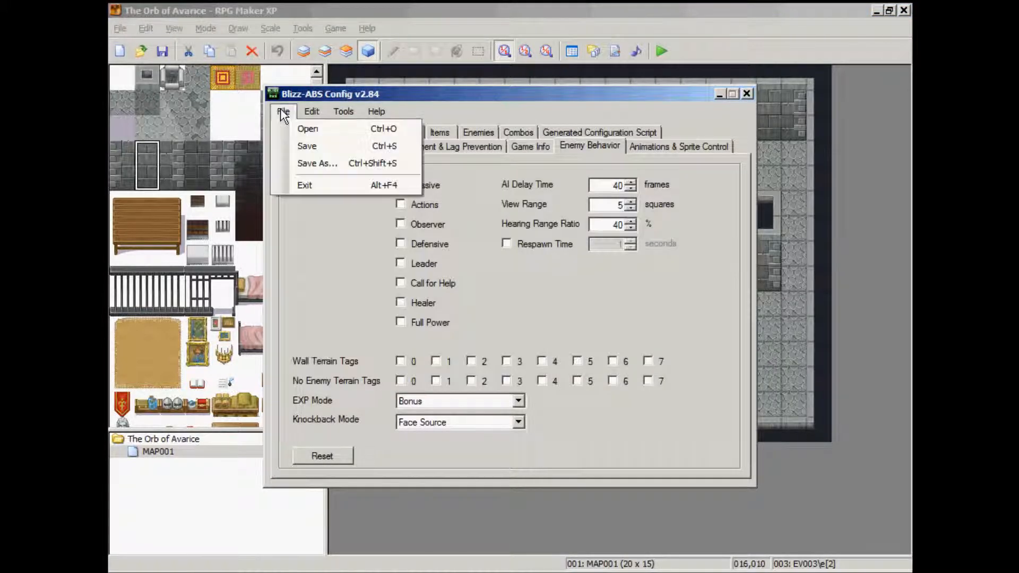
Step: Enable Wall Terrain Tag 1 in the Blizz-ABS Config Enemy Behavior settings
{"action": "left_click", "coordinate": [307, 128]}
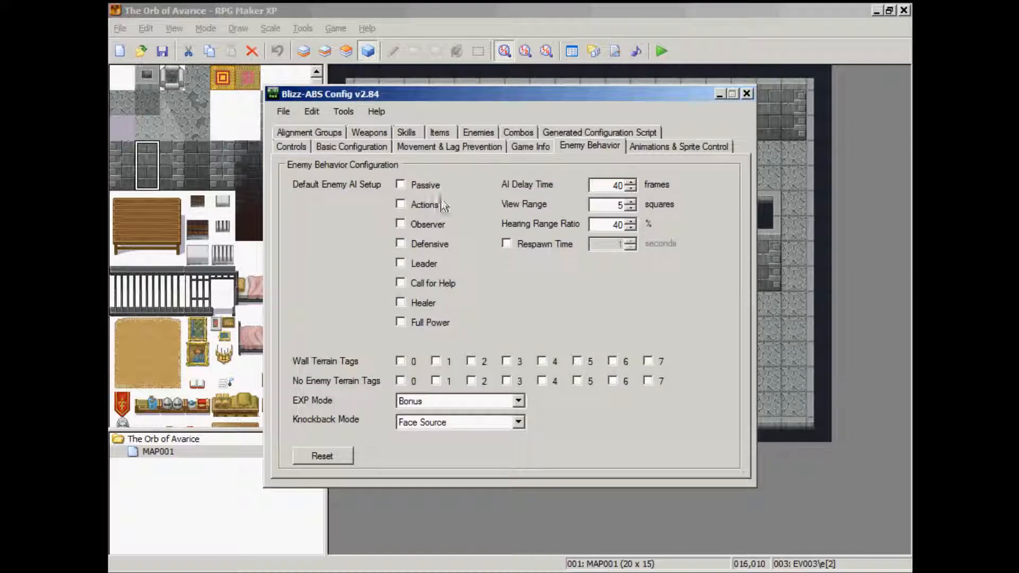
{"action": "mouse_move", "coordinate": [445, 148]}
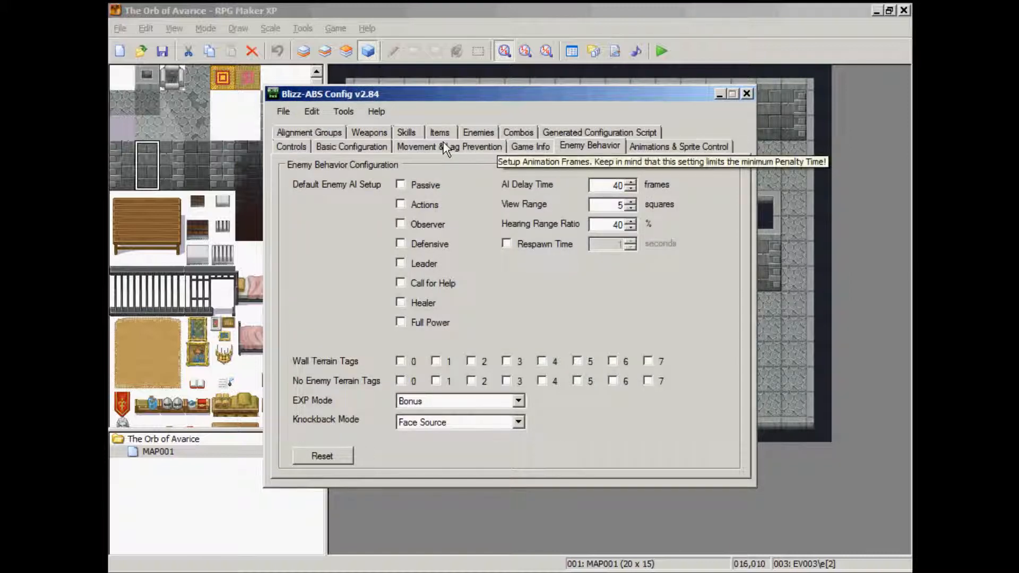
{"action": "left_click", "coordinate": [478, 146]}
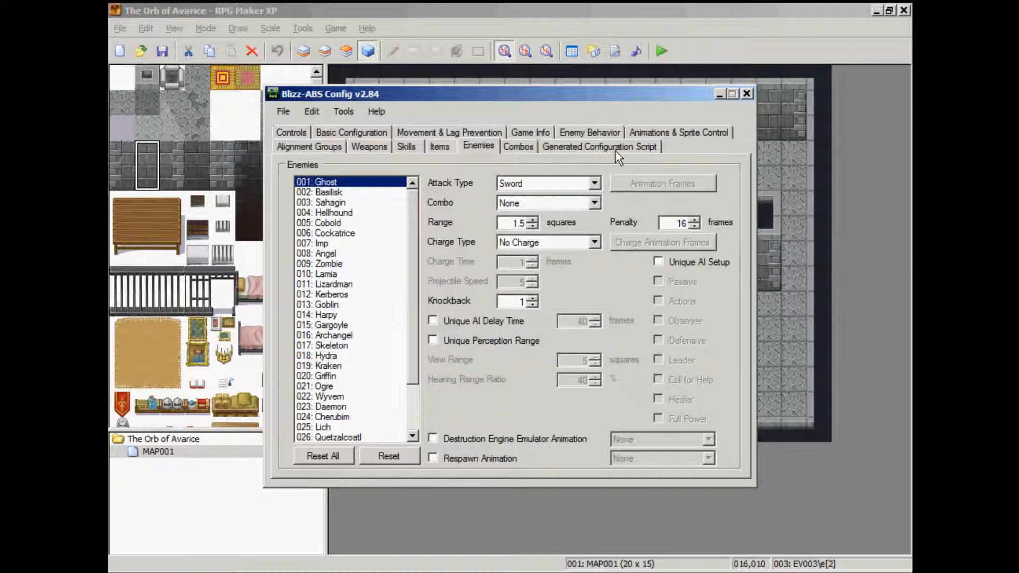
{"action": "left_click", "coordinate": [588, 133]}
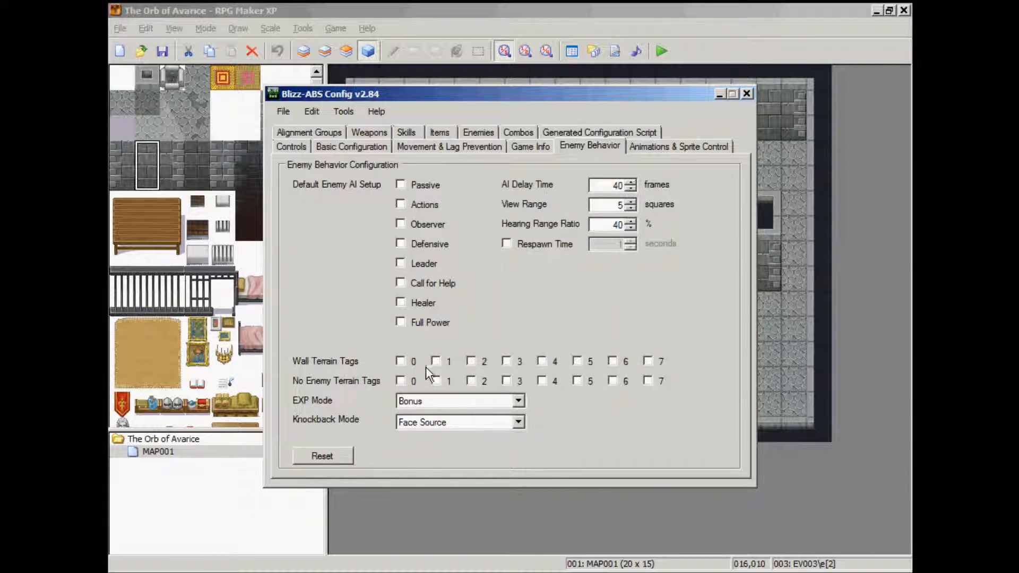
{"action": "left_click", "coordinate": [435, 361]}
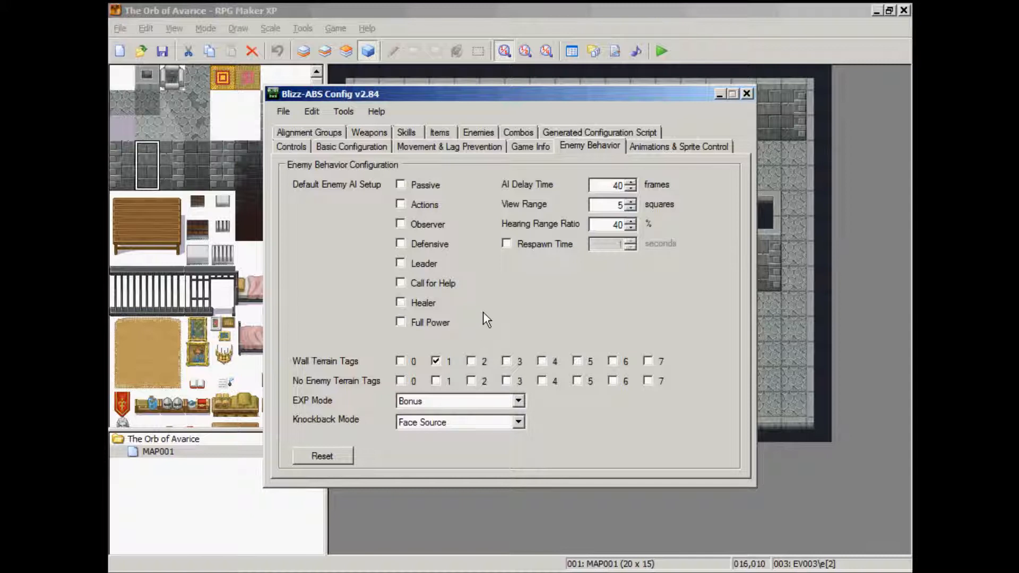
{"action": "mouse_move", "coordinate": [616, 140]}
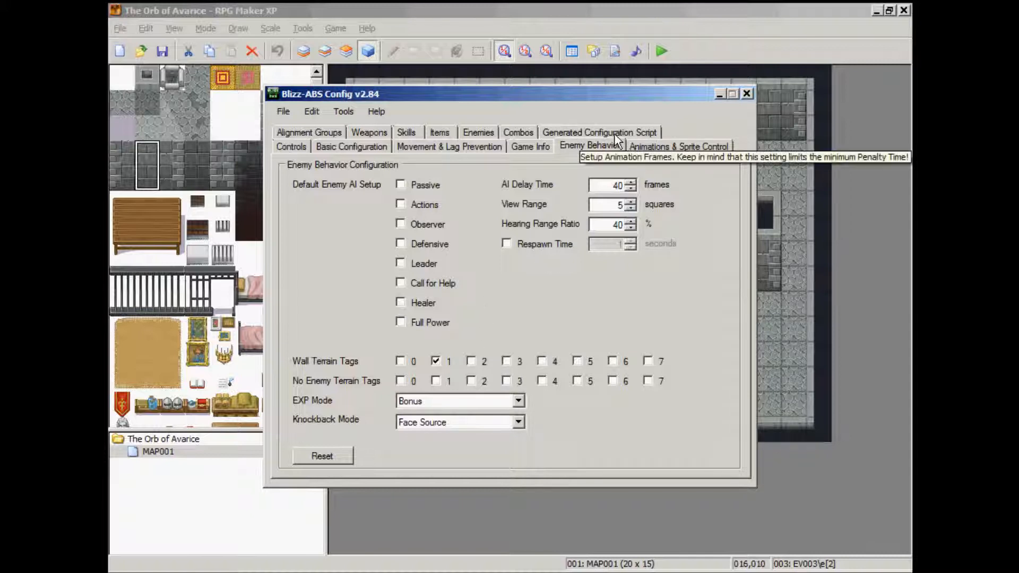
Step: Generate the Blizz-ABS configuration script and copy it to the clipboard
{"action": "left_click", "coordinate": [599, 132]}
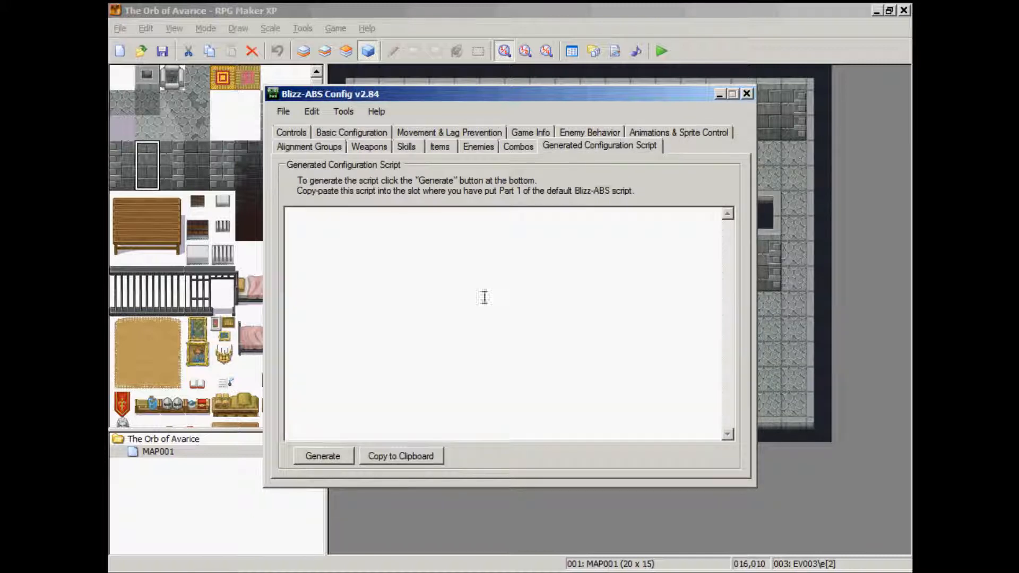
{"action": "left_click", "coordinate": [322, 455]}
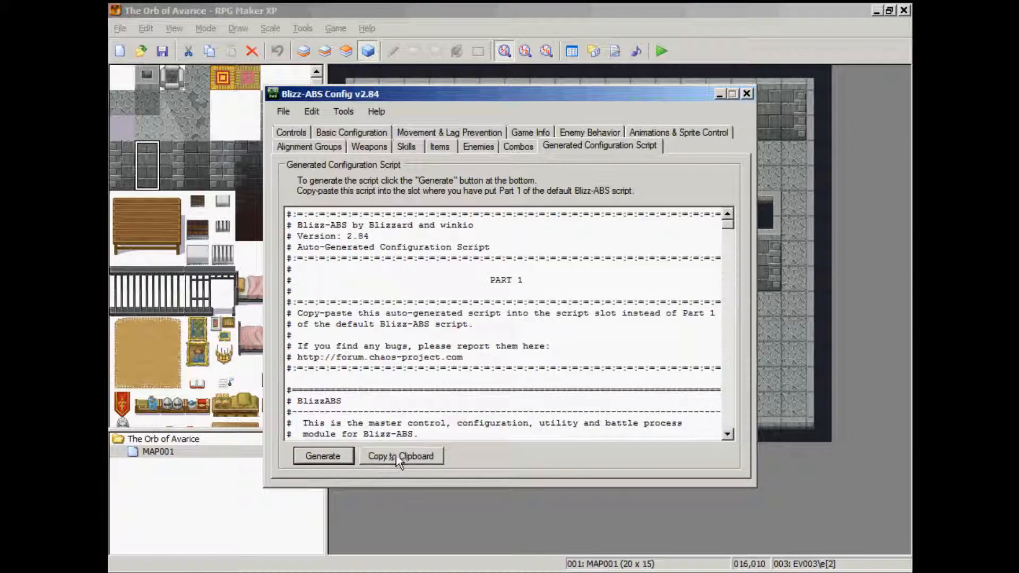
{"action": "left_click", "coordinate": [746, 92]}
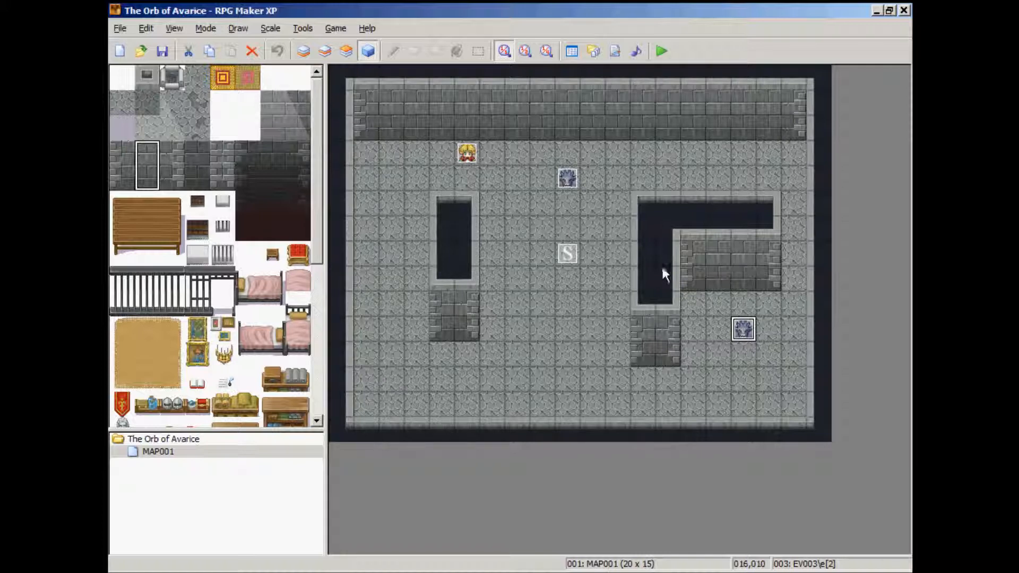
{"action": "mouse_move", "coordinate": [757, 260]}
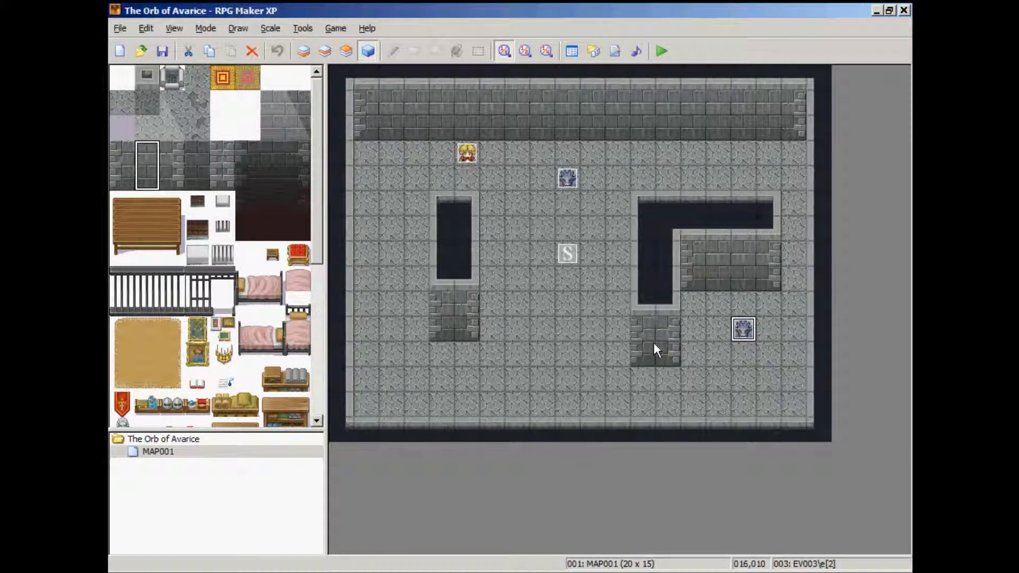
{"action": "mouse_move", "coordinate": [516, 272]}
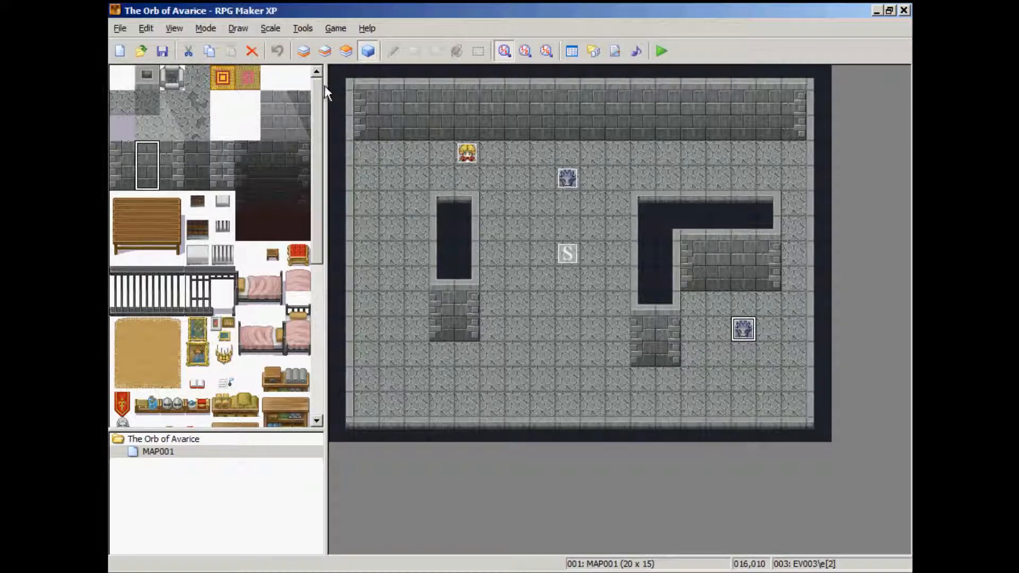
{"action": "mouse_move", "coordinate": [302, 28]}
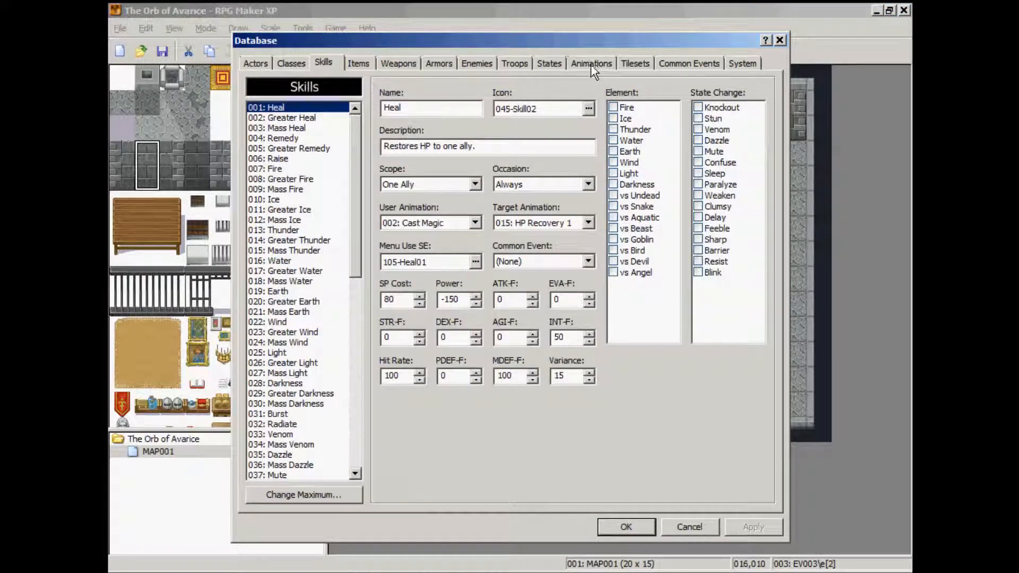
Step: In the Database Tilesets tab, set 027: Castle Dungeon's wall tiles to terrain tag 1
{"action": "left_click", "coordinate": [634, 64]}
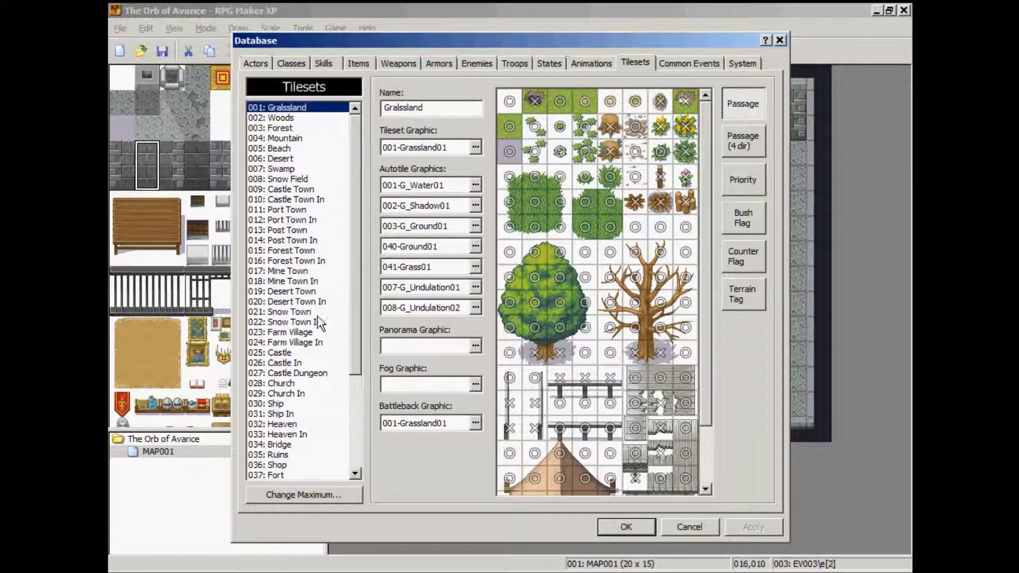
{"action": "left_click", "coordinate": [288, 373]}
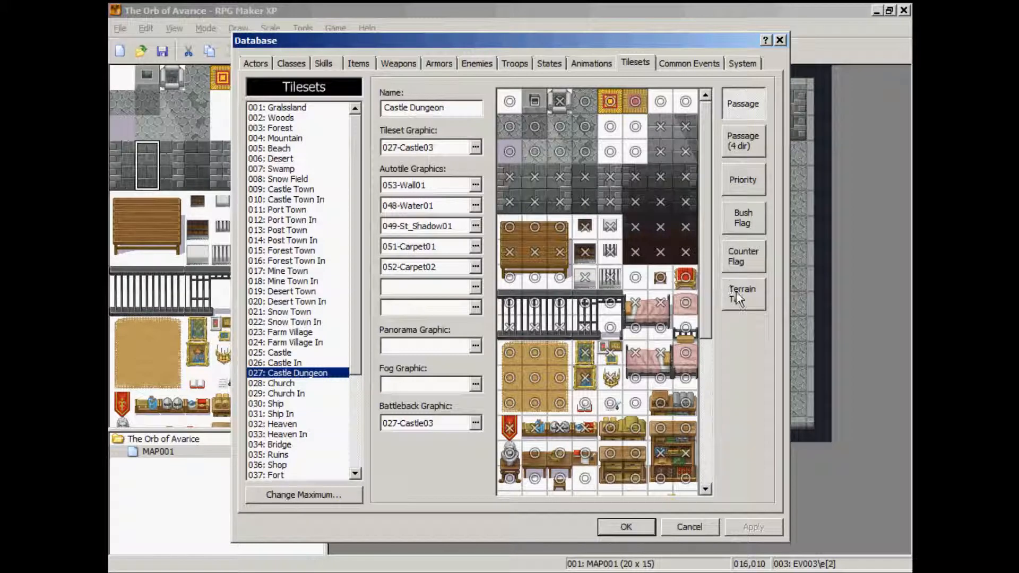
{"action": "left_click", "coordinate": [743, 294]}
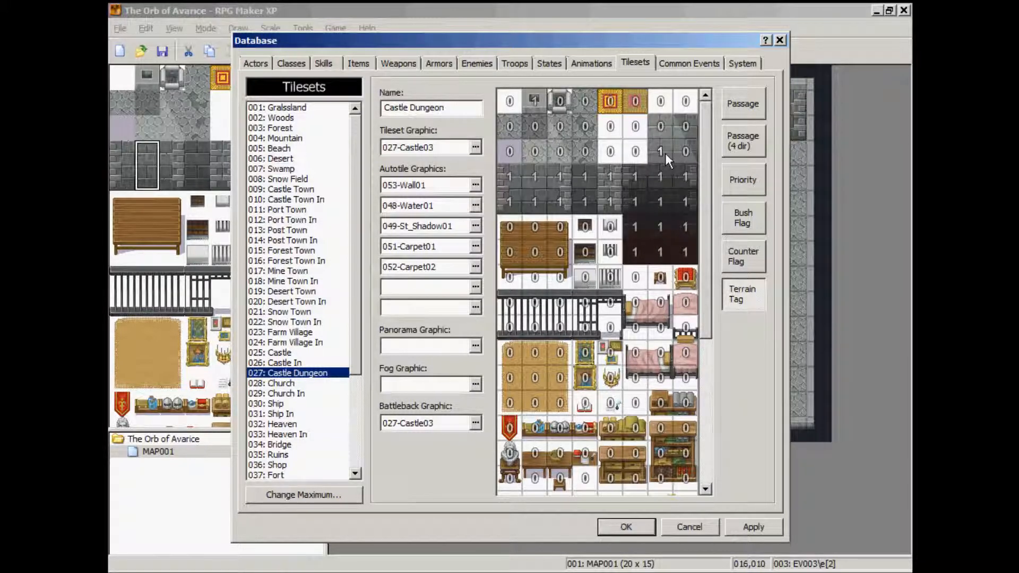
{"action": "scroll", "scroll_direction": "down", "scroll_amount": 3}
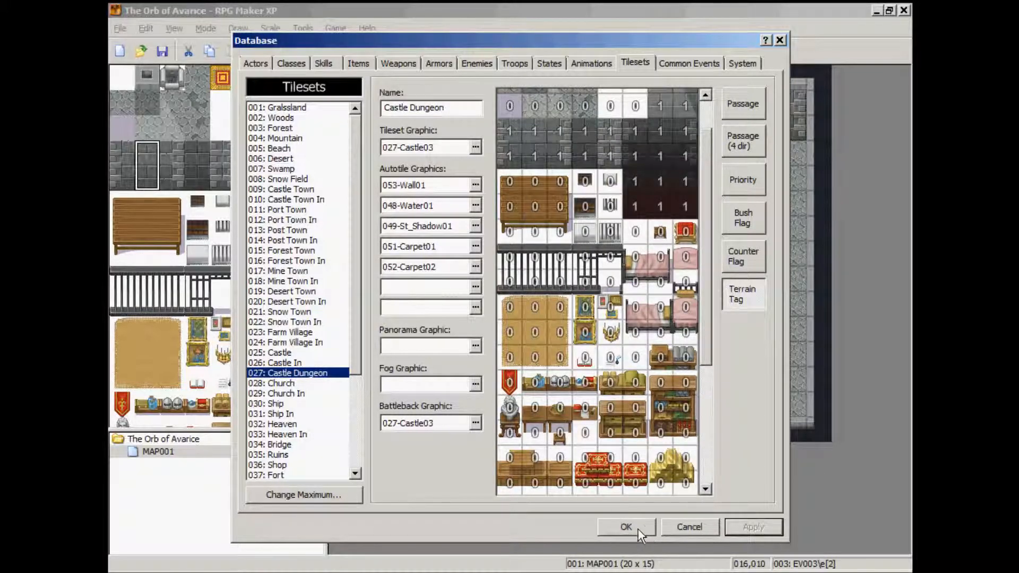
{"action": "left_click", "coordinate": [624, 526]}
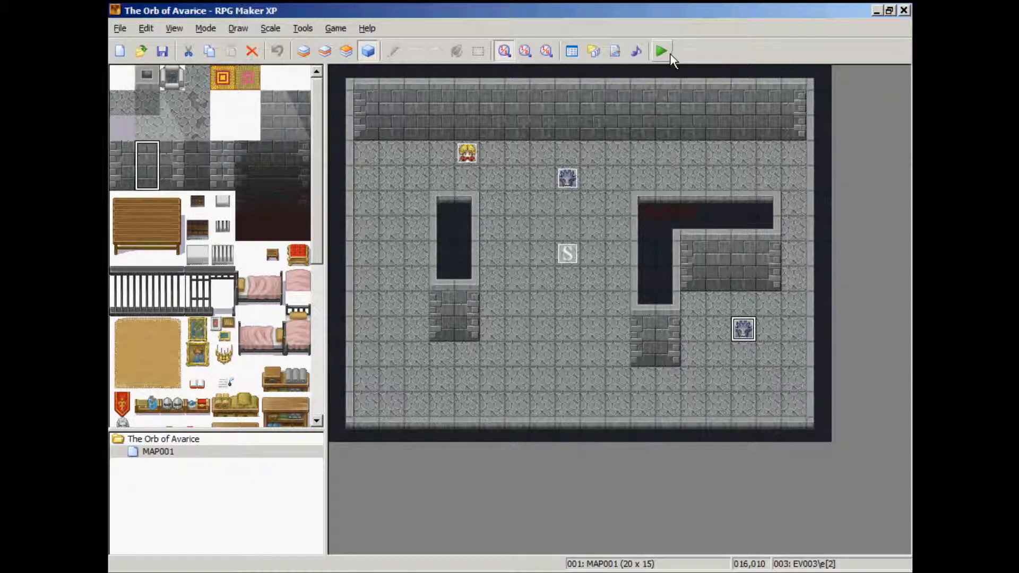
Step: Playtest the dungeon, fire arrows at monsters near walls, and open the Blizz-ABS menu
{"action": "left_click", "coordinate": [660, 51]}
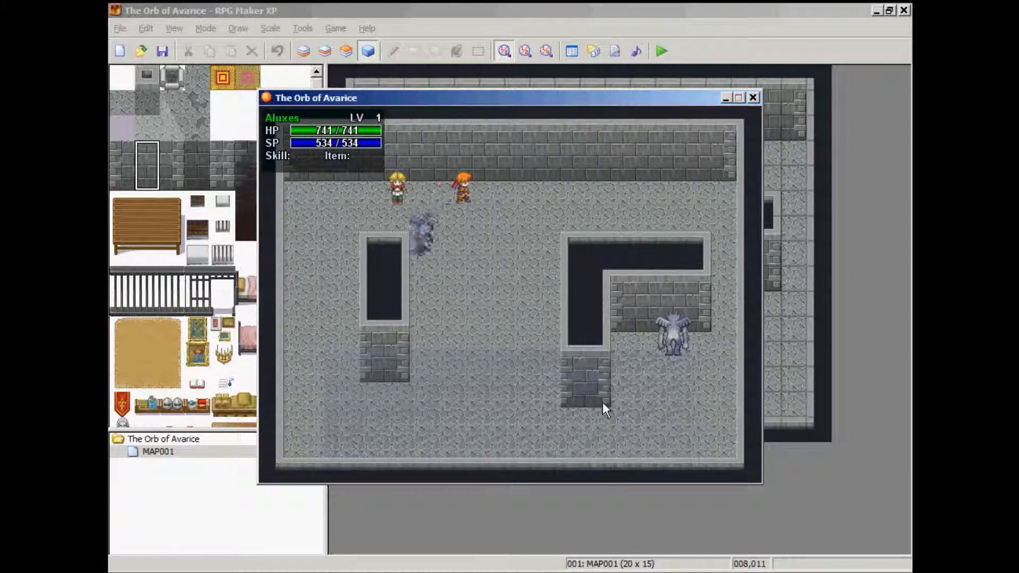
{"action": "right_click", "coordinate": [603, 408]}
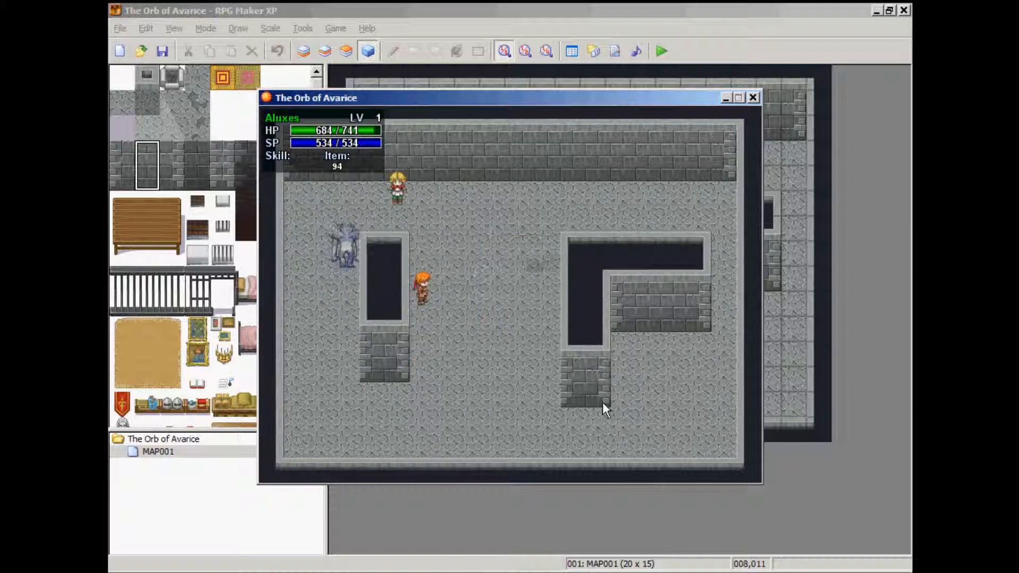
{"action": "right_click", "coordinate": [602, 409]}
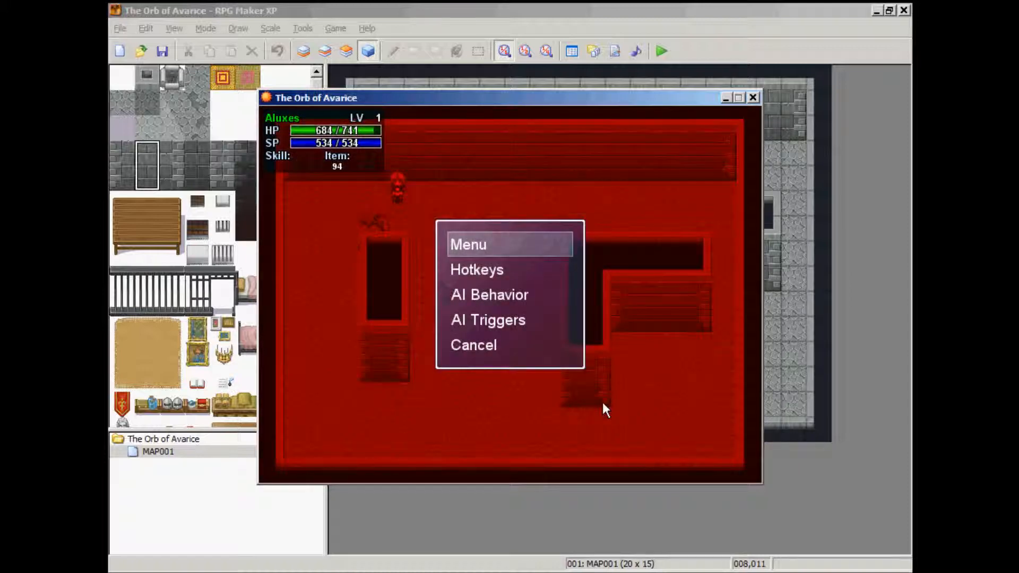
{"action": "mouse_move", "coordinate": [461, 351]}
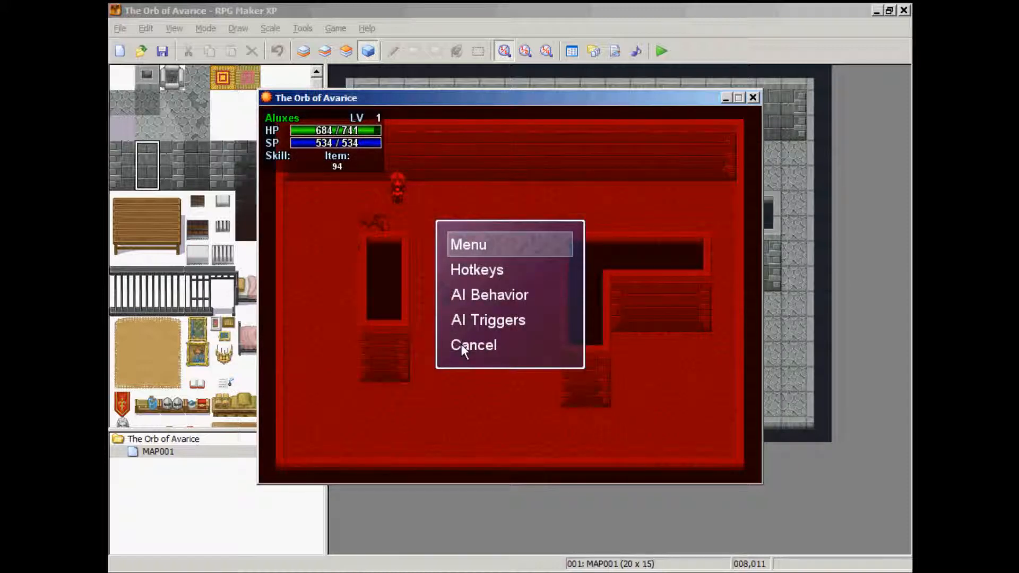